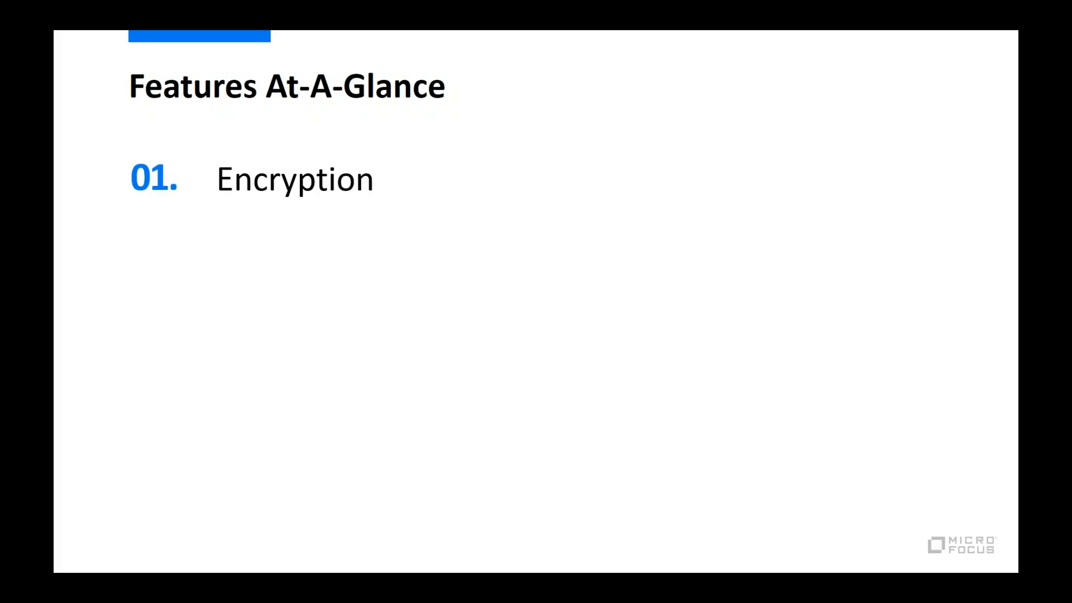
Step: Advance to the Encryption slide covering Windows fixed disks and partitions
key(right)
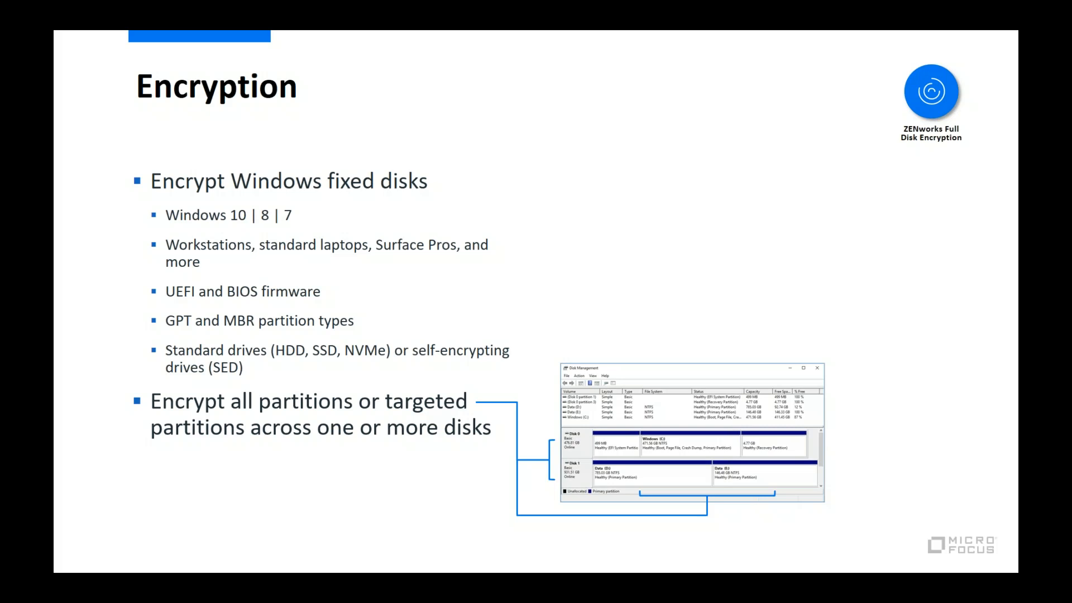
Step: Advance to the Pre-Boot Authentication slide with its Windows credentials login screen
key(Right)
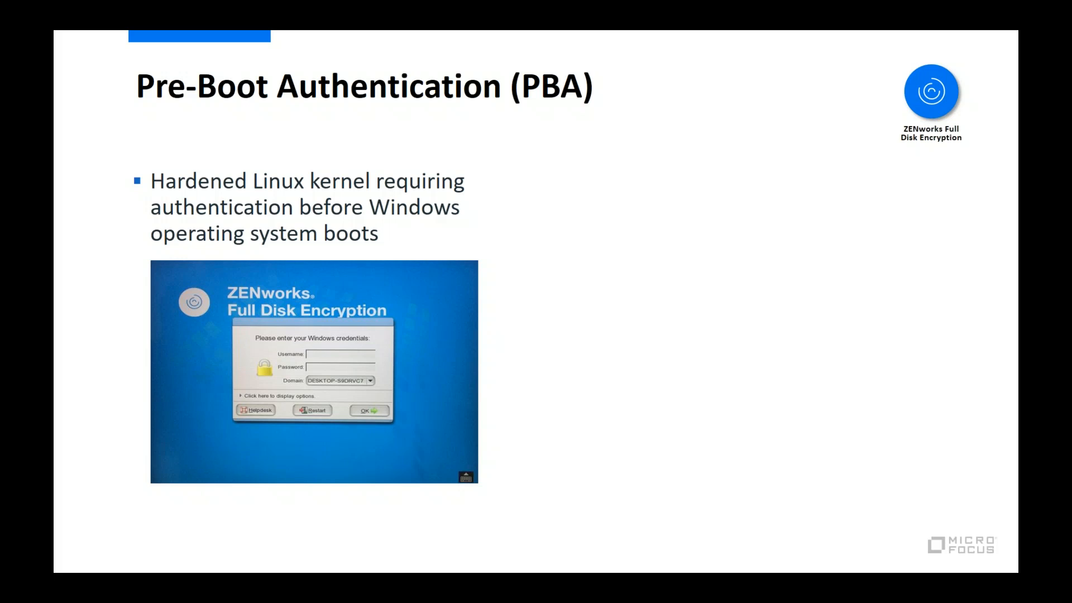
key(Right)
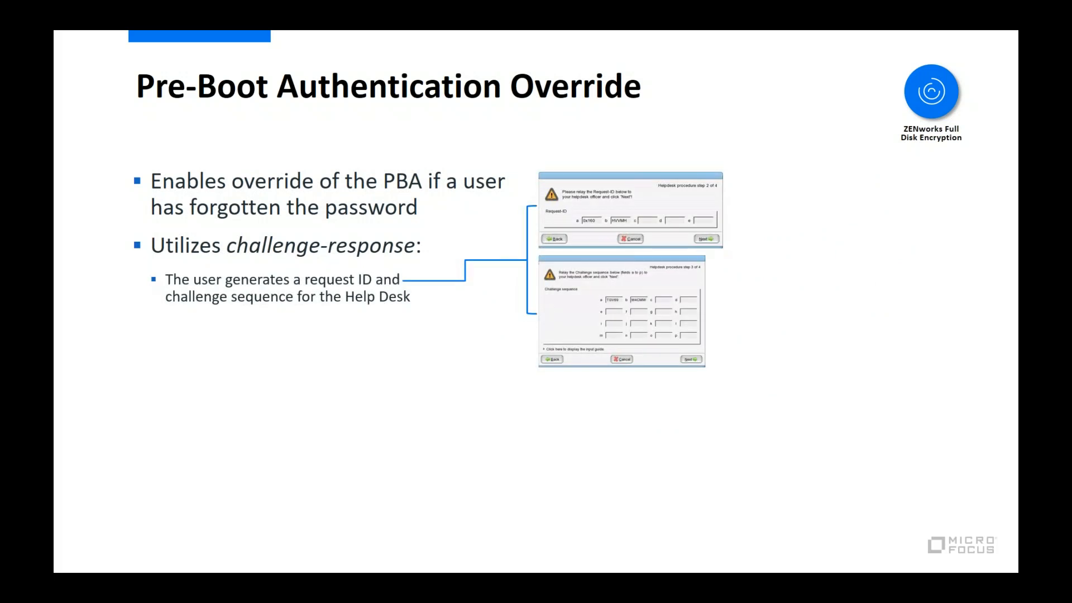